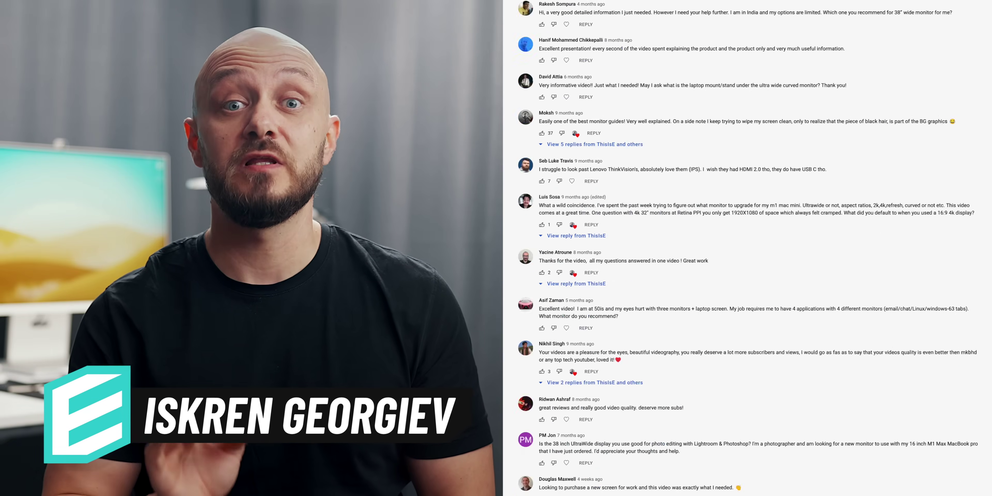
{"action": "scroll", "scroll_direction": "down", "scroll_amount": 3}
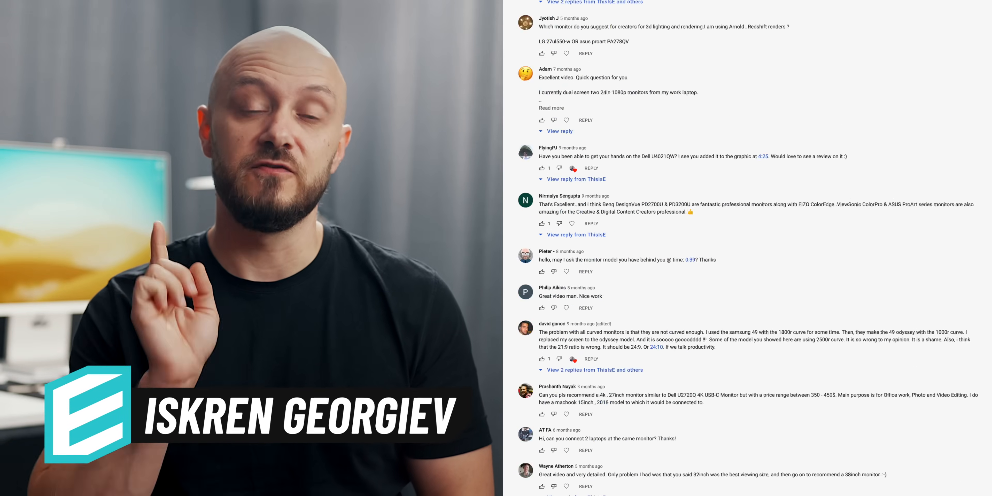